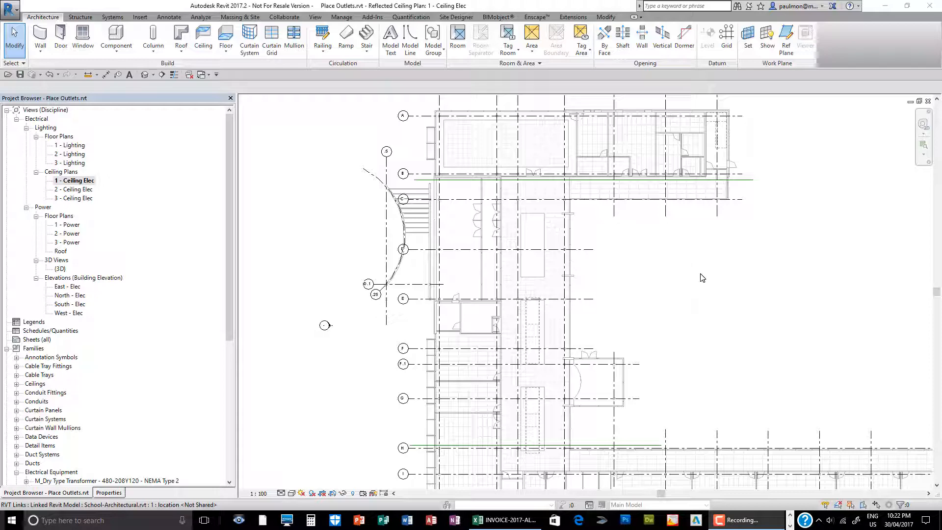
pyautogui.moveTo(424, 108)
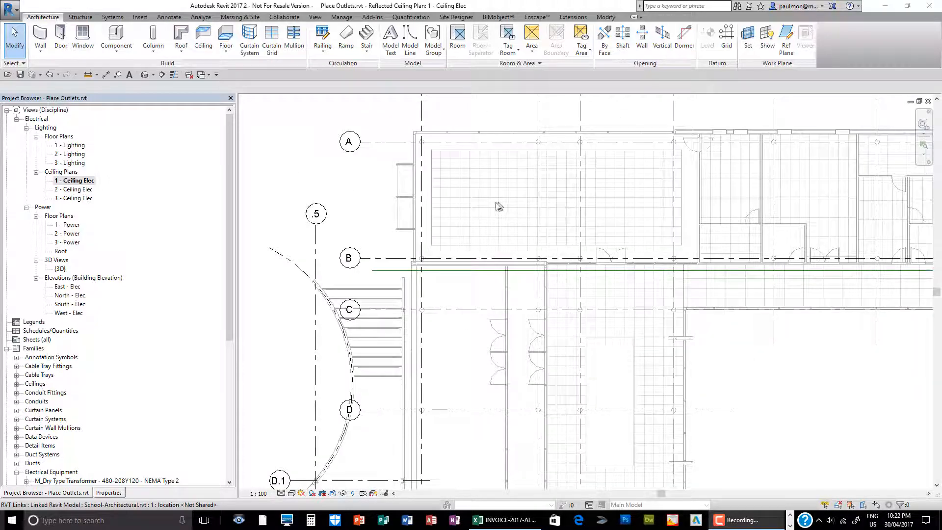
pyautogui.moveTo(498, 201)
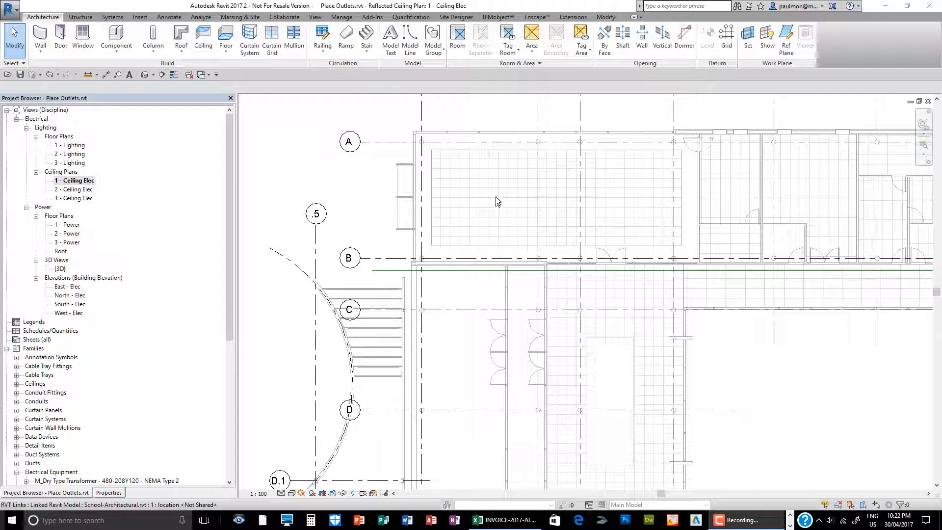
pyautogui.moveTo(456, 179)
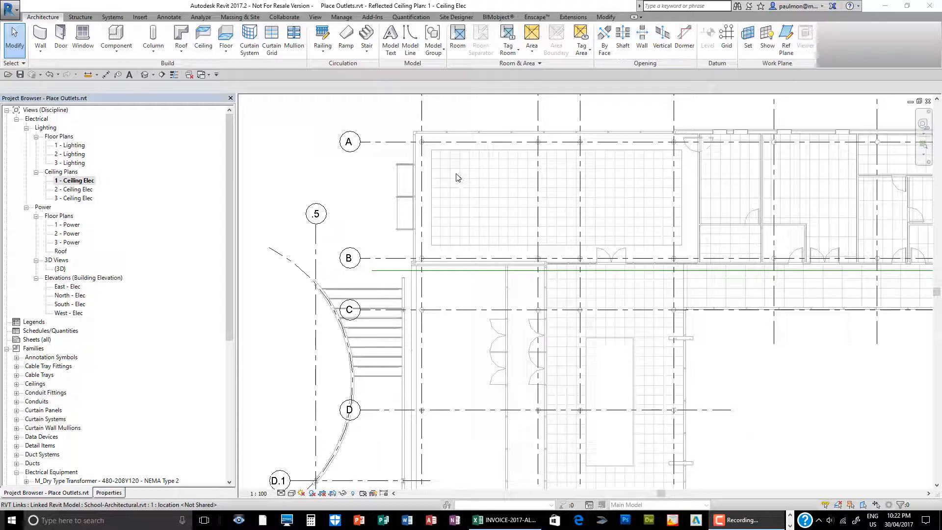
pyautogui.moveTo(459, 181)
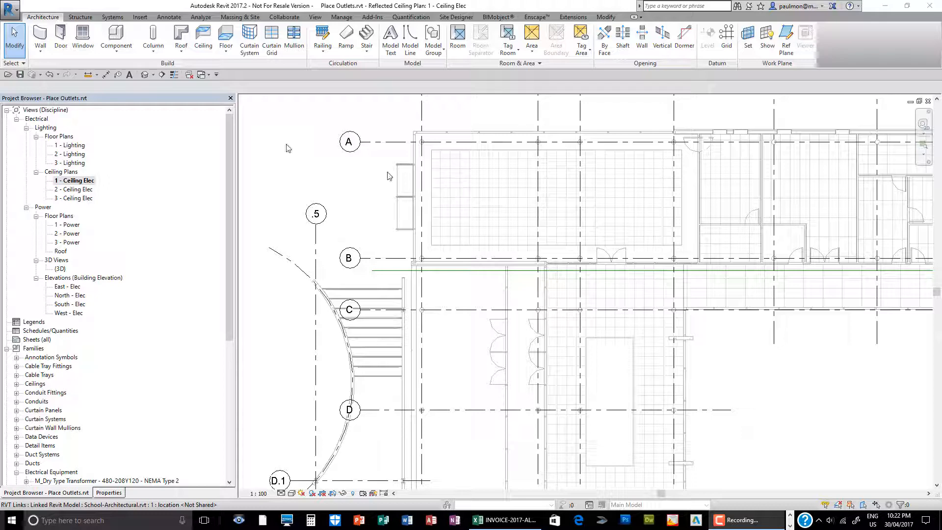
# - Start the Lighting Fixture tool from Systems and list the M_Plain Recessed fixture's size types
pyautogui.click(112, 16)
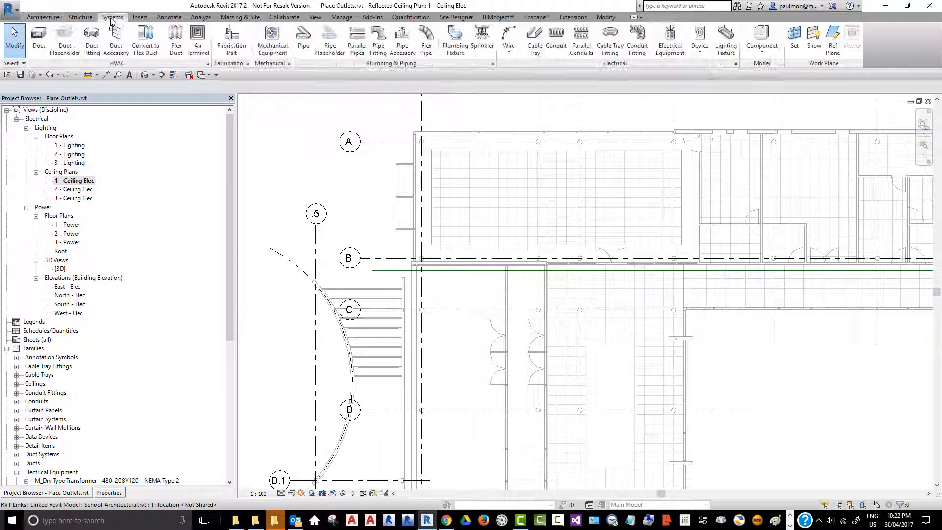
pyautogui.click(726, 36)
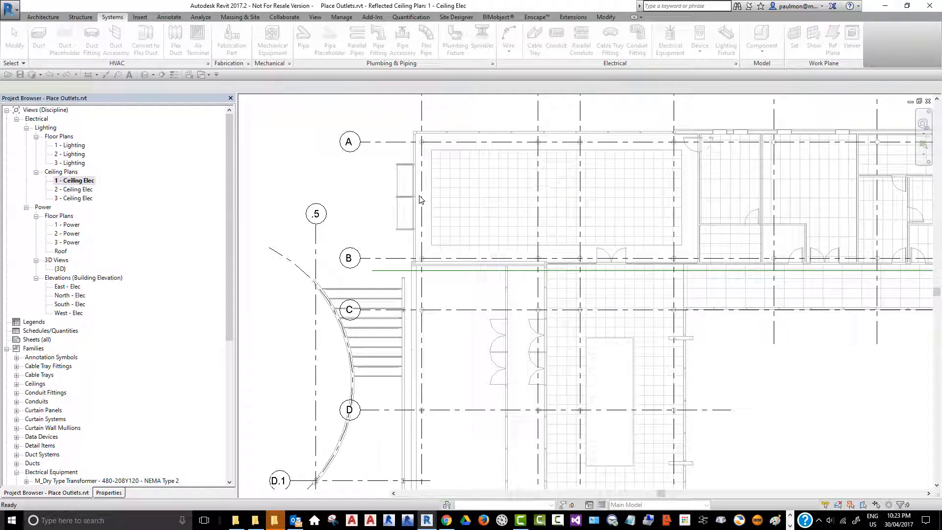
pyautogui.click(727, 39)
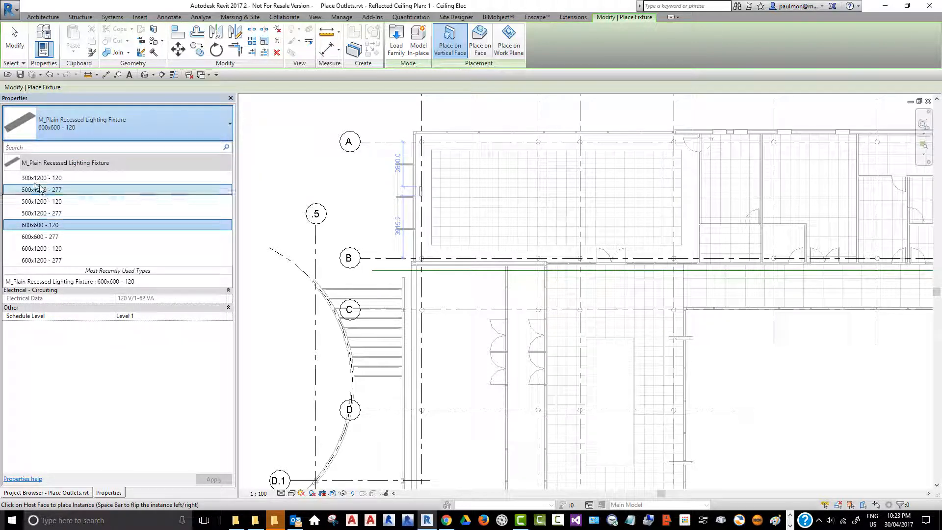
pyautogui.click(41, 202)
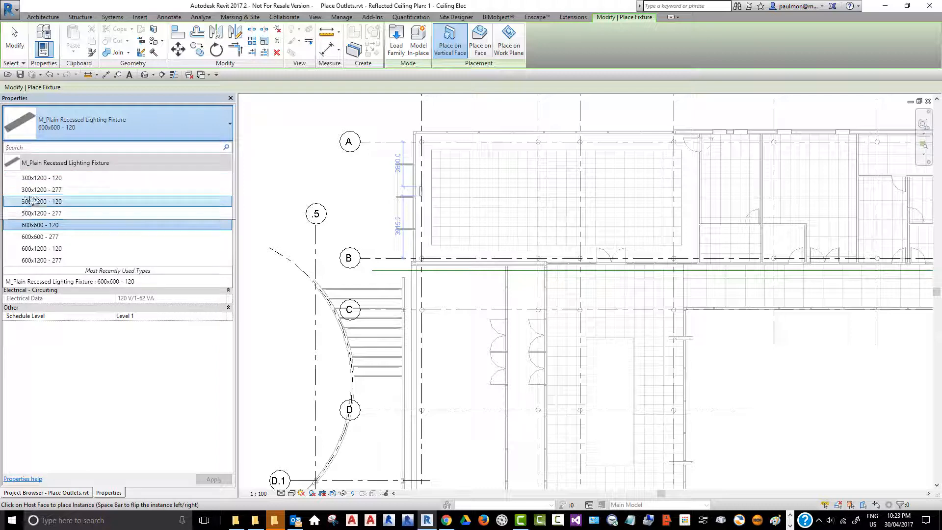
pyautogui.moveTo(41, 178)
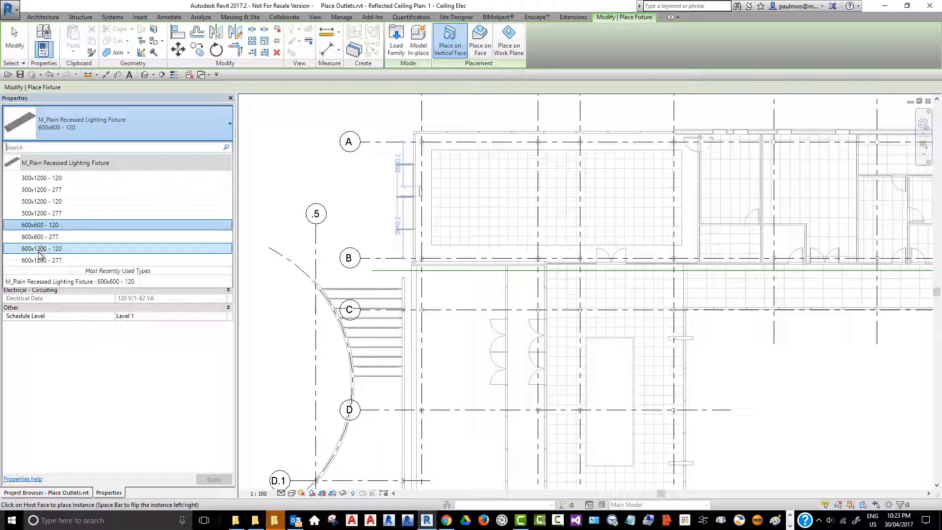
pyautogui.moveTo(40, 249)
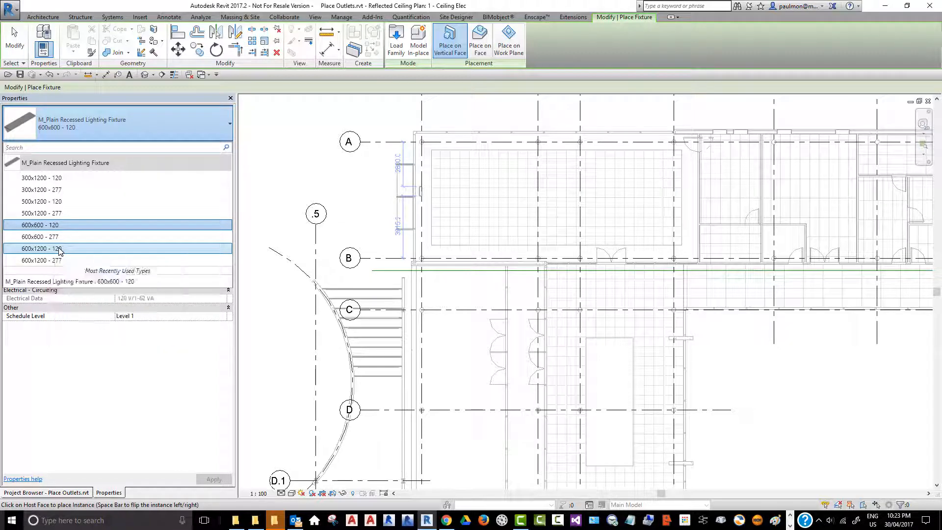
# - Choose the 600x1200 - 120 recessed type and set it to Place on Face
pyautogui.click(41, 248)
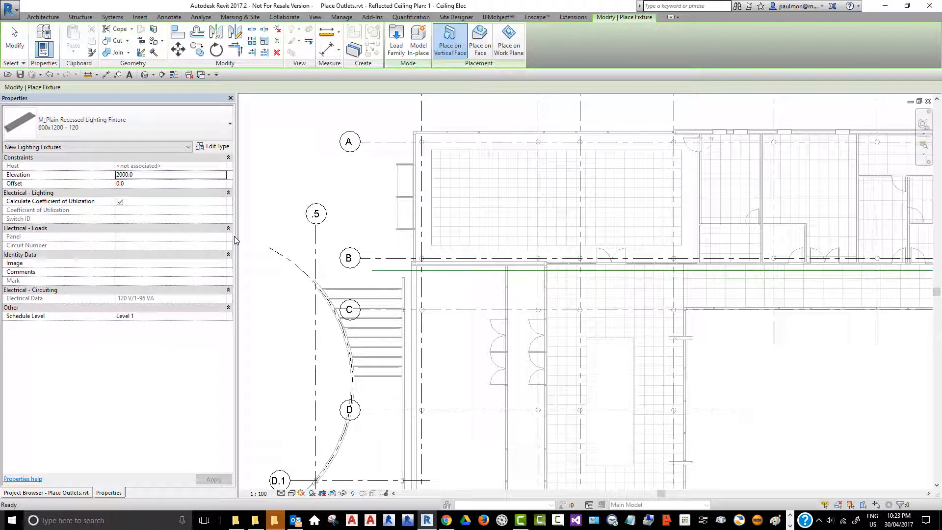
pyautogui.moveTo(582, 143)
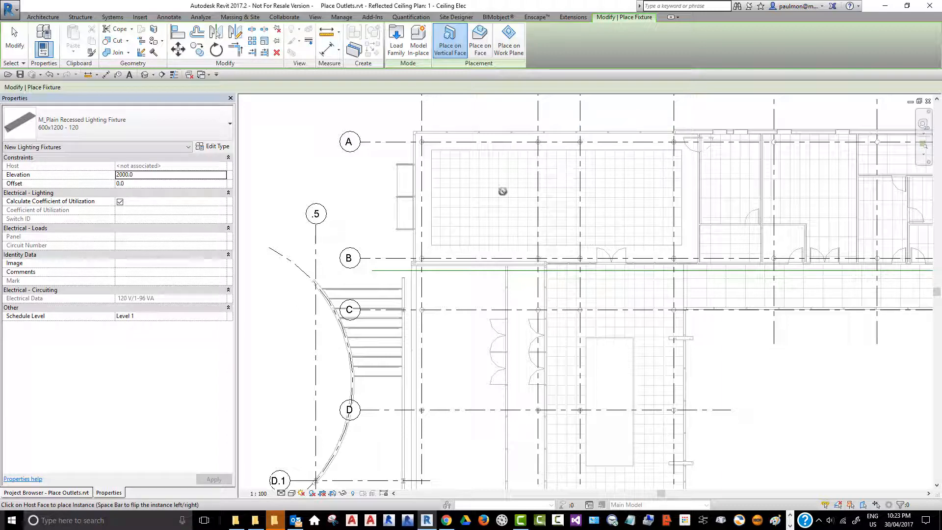
pyautogui.moveTo(480, 172)
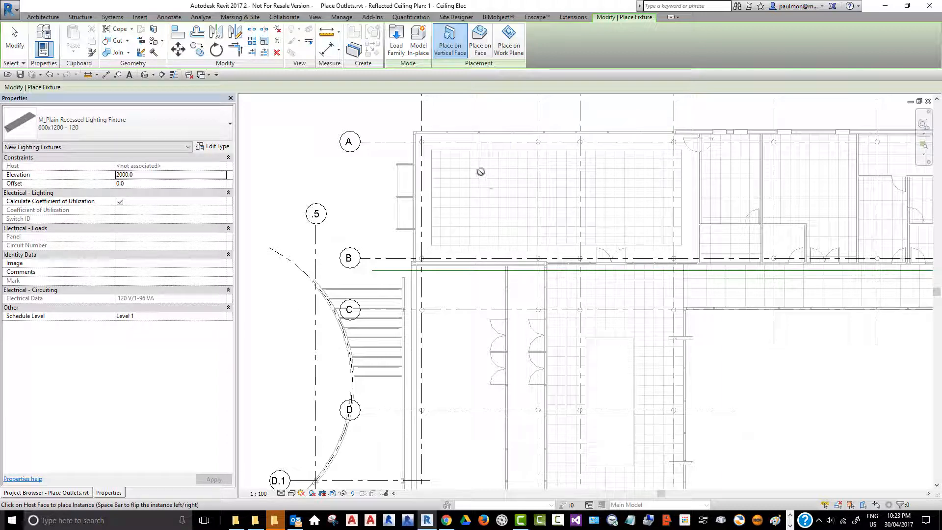
pyautogui.moveTo(486, 17)
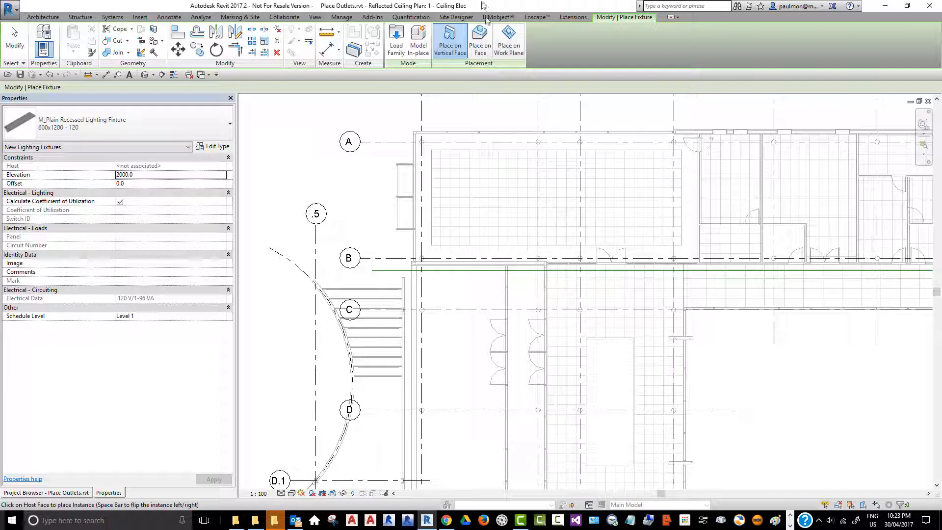
pyautogui.moveTo(480, 41)
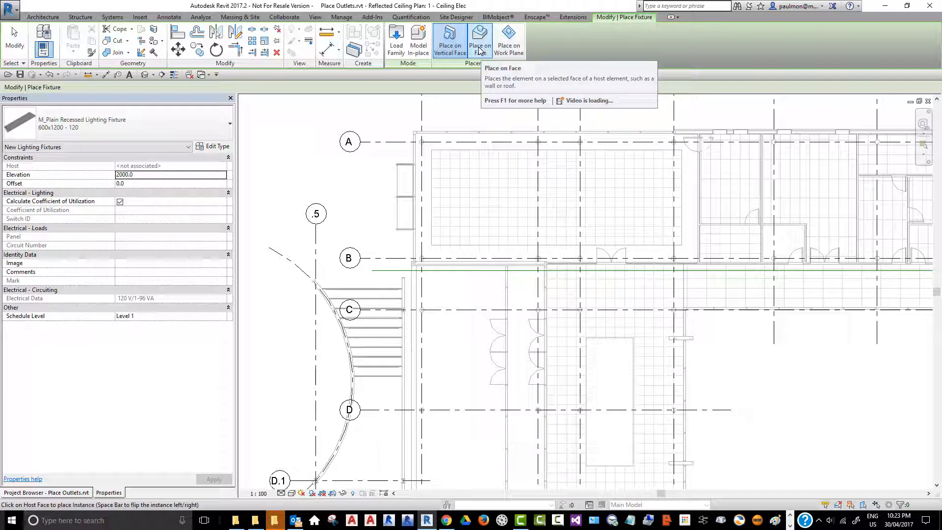
pyautogui.moveTo(479, 40)
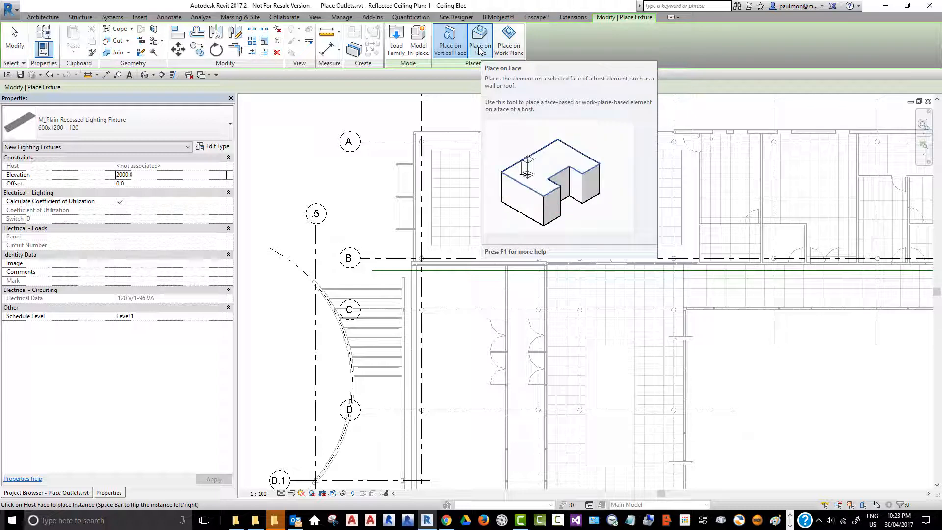
pyautogui.moveTo(480, 40)
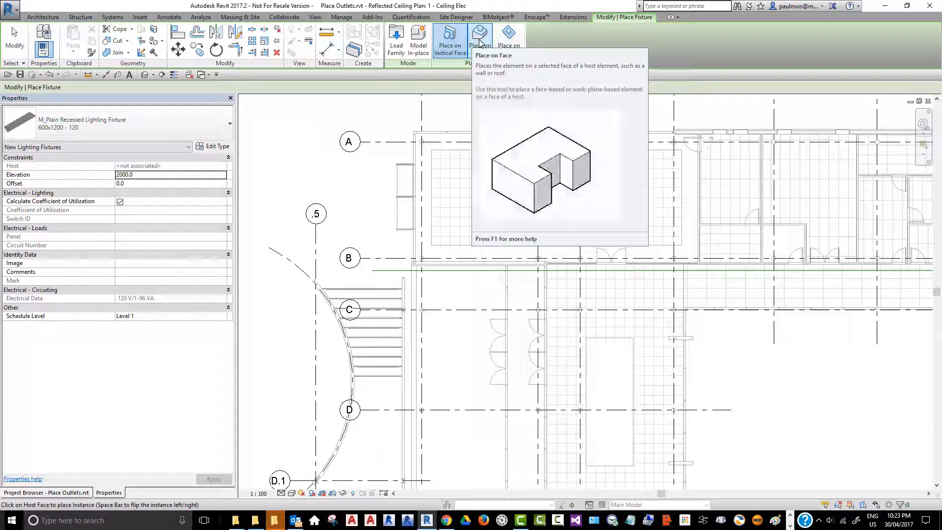
pyautogui.click(480, 39)
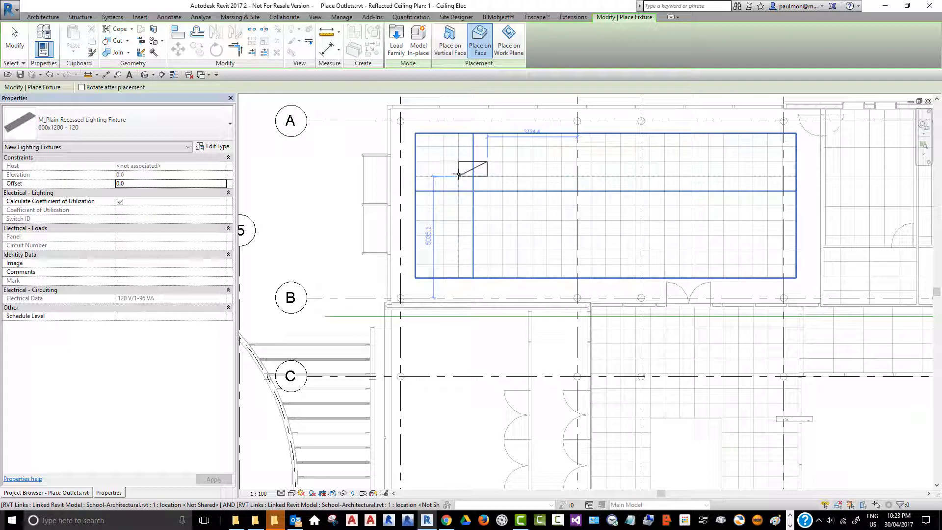
pyautogui.moveTo(459, 176)
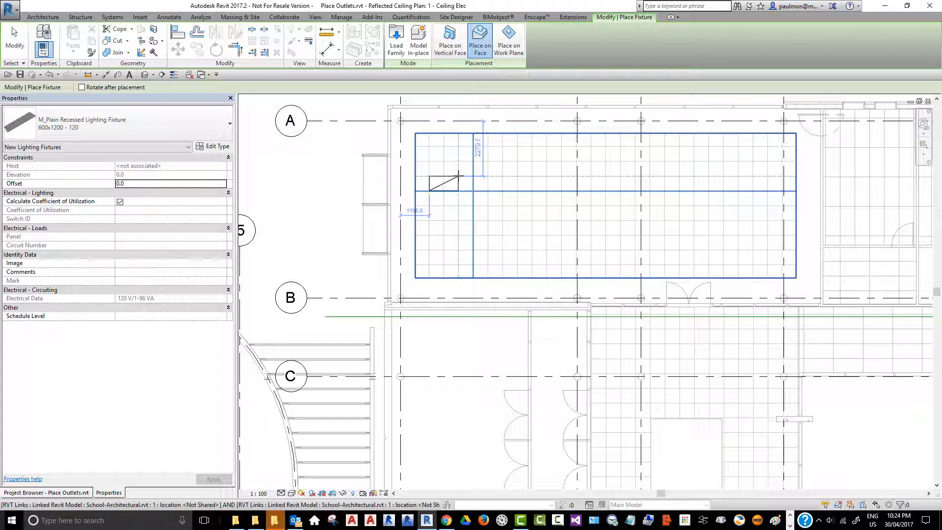
pyautogui.moveTo(457, 150)
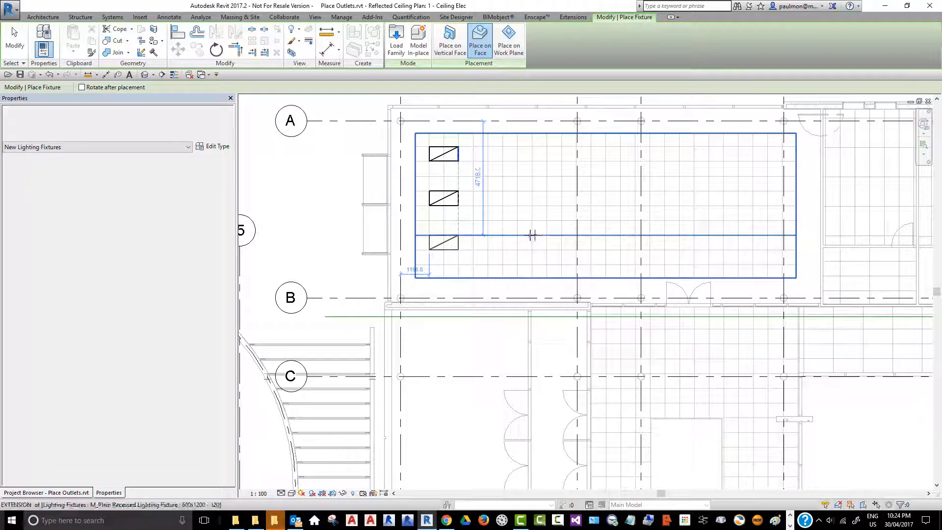
# - Place the remaining 600x1200 fixtures to complete the third column on the ceiling grid
pyautogui.click(519, 242)
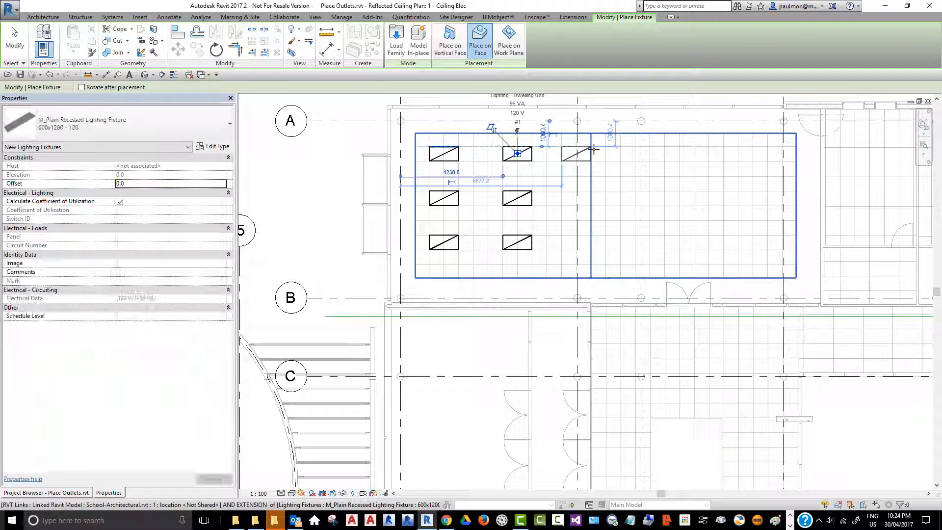
pyautogui.click(577, 154)
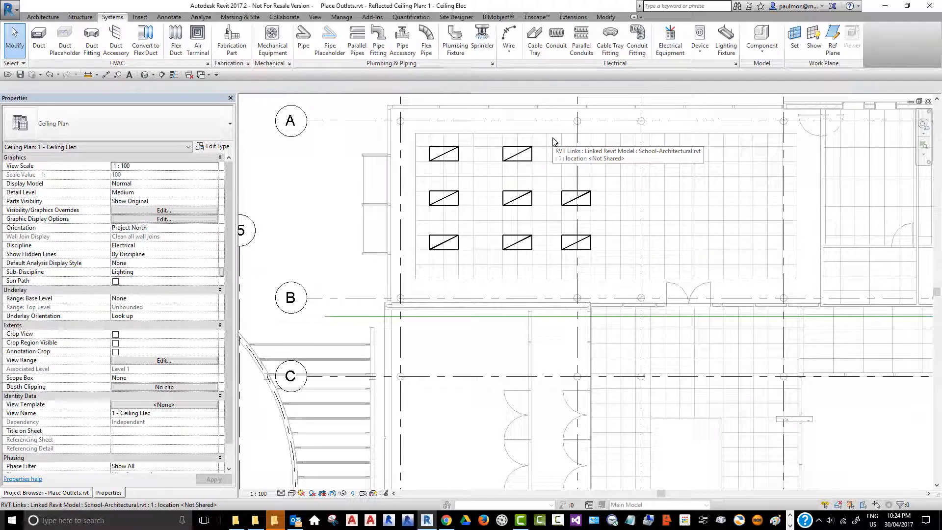
pyautogui.click(552, 141)
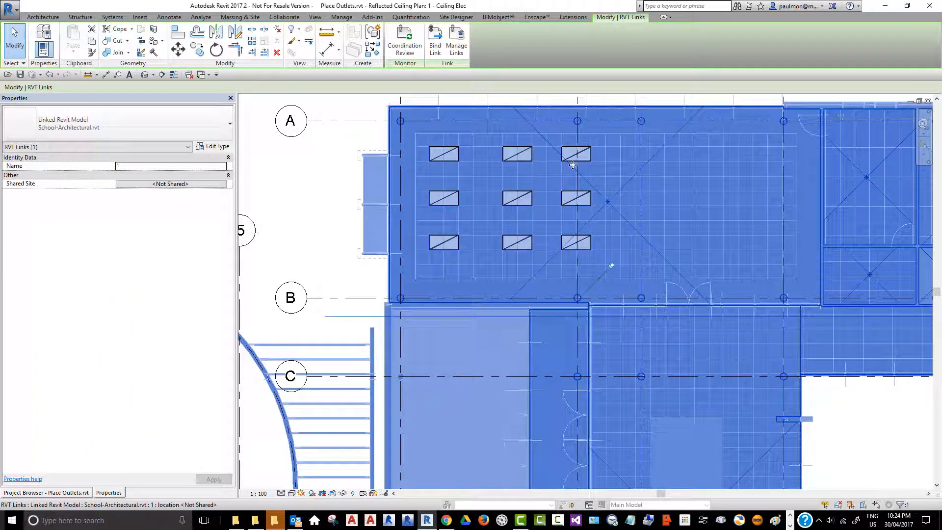
pyautogui.moveTo(853, 510)
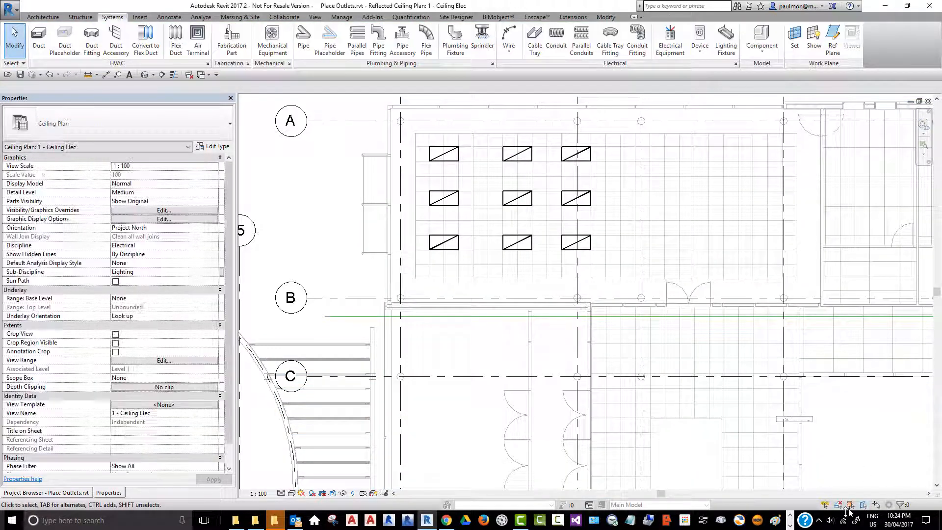
pyautogui.moveTo(849, 510)
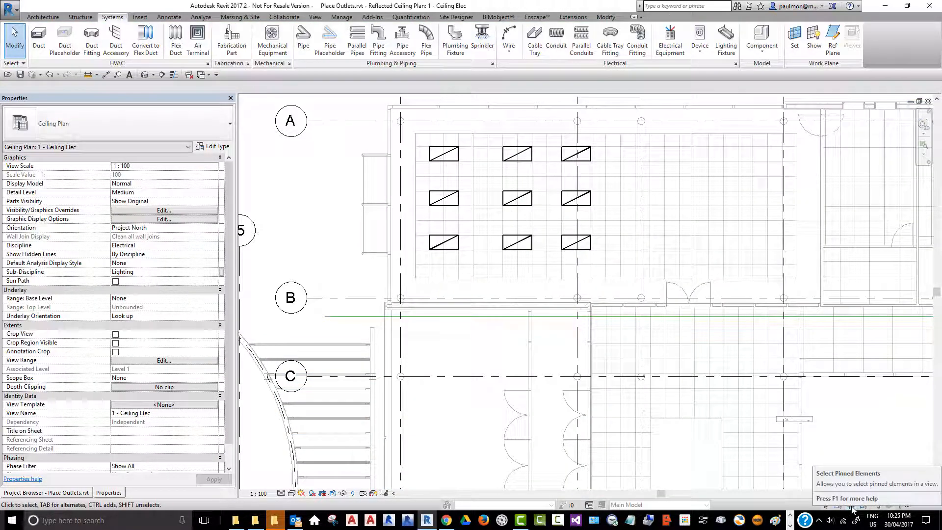
pyautogui.moveTo(853, 509)
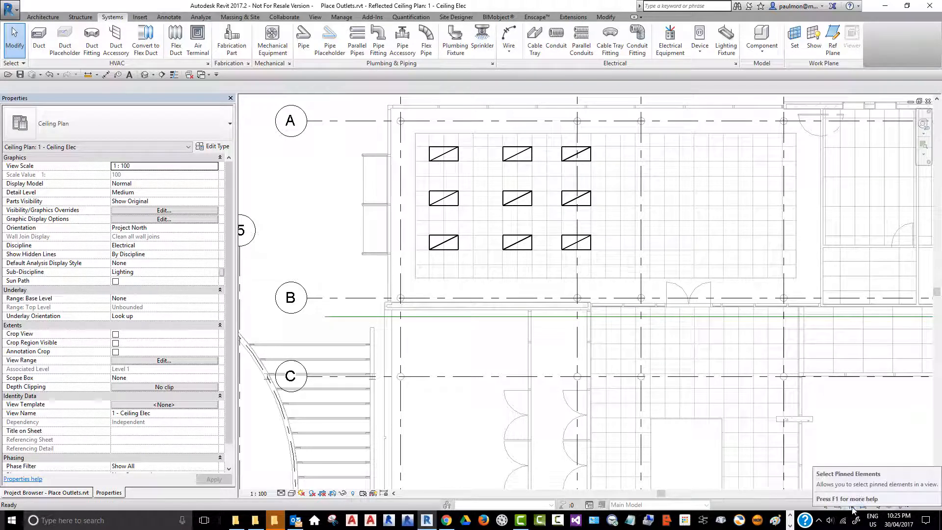
pyautogui.moveTo(665, 208)
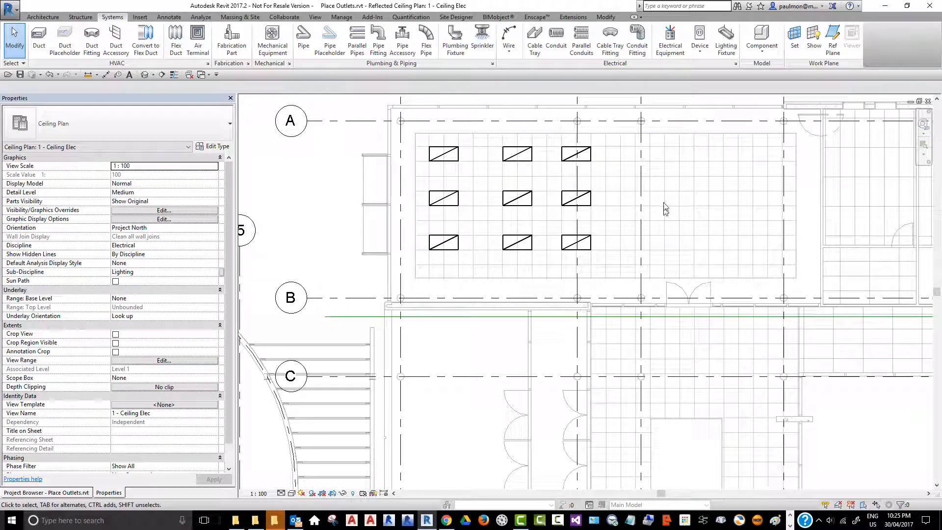
pyautogui.moveTo(670, 194)
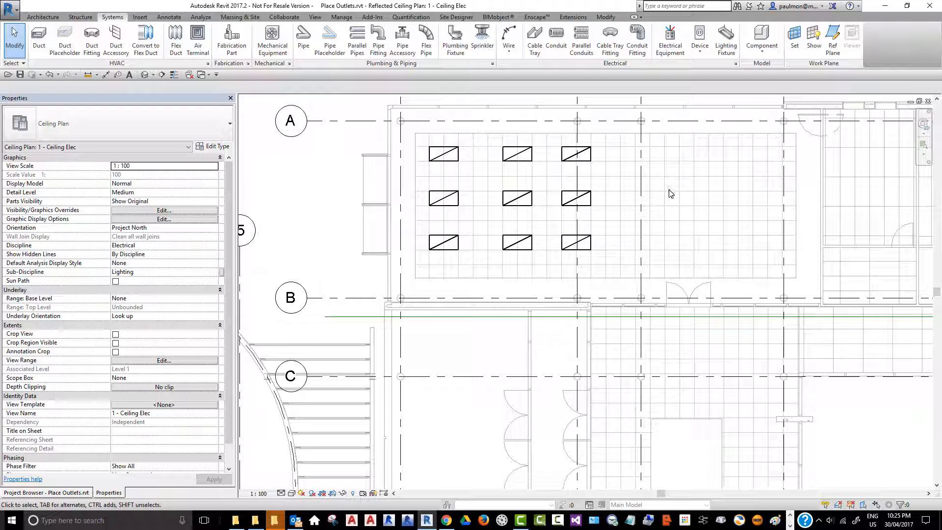
pyautogui.moveTo(675, 198)
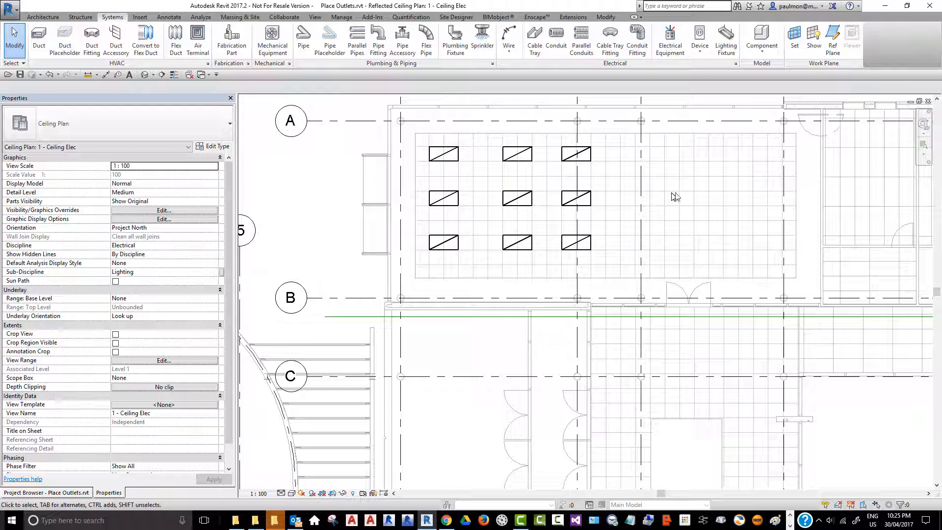
pyautogui.moveTo(679, 199)
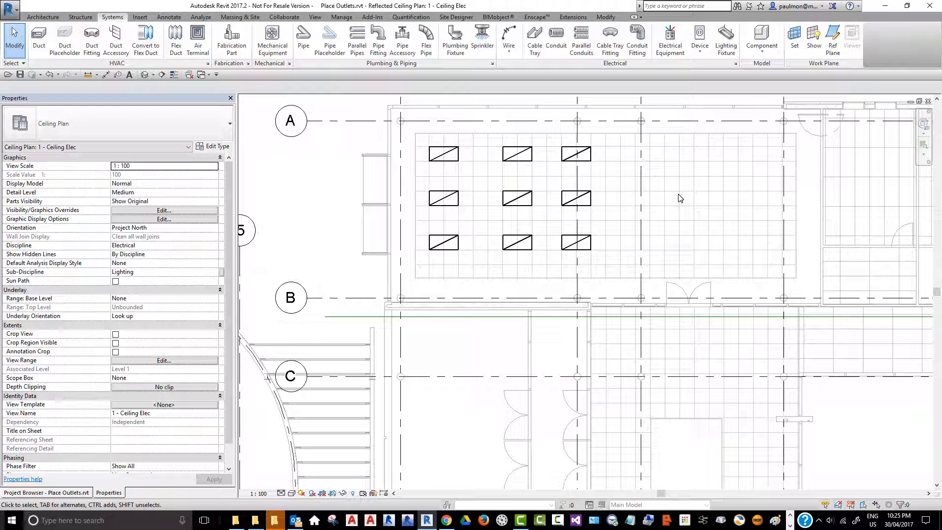
pyautogui.moveTo(685, 197)
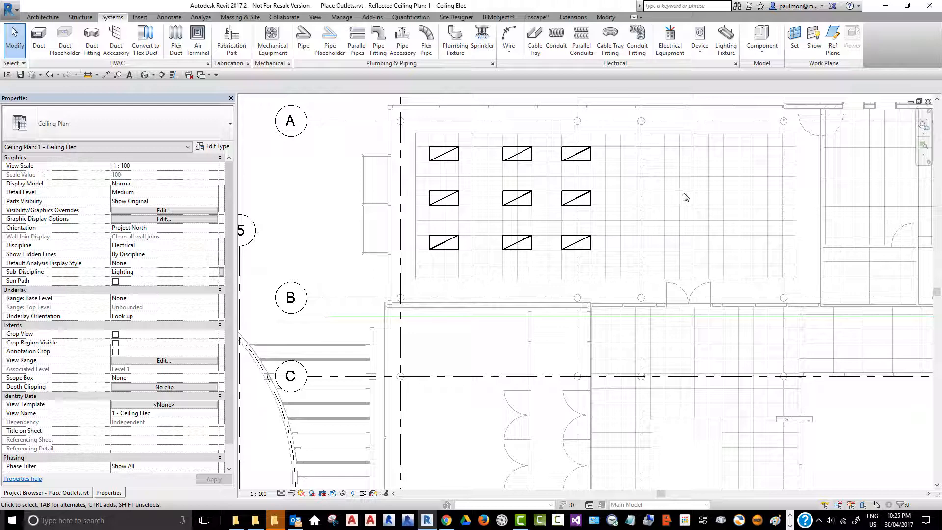
pyautogui.moveTo(553, 143)
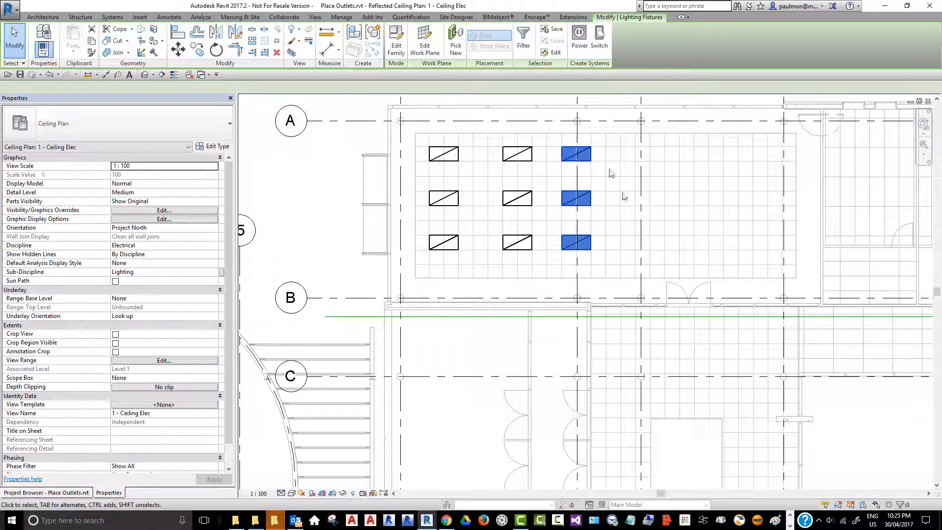
# - Move the selected third column of fixtures one grid module to the right
pyautogui.click(576, 153)
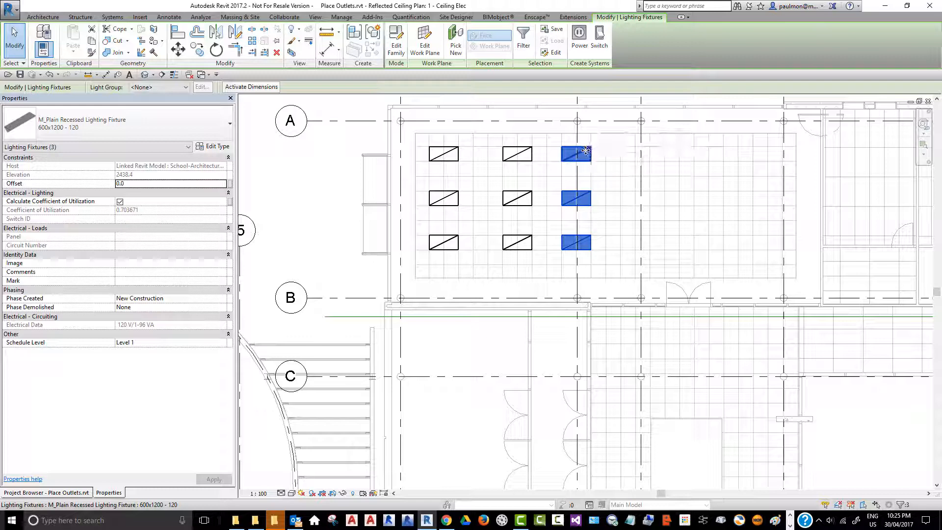
pyautogui.moveTo(584, 151)
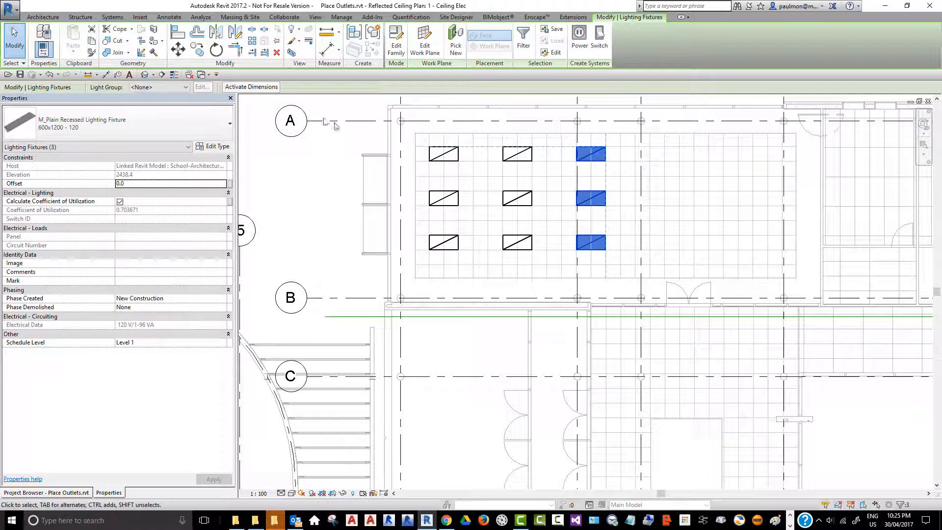
pyautogui.moveTo(197, 49)
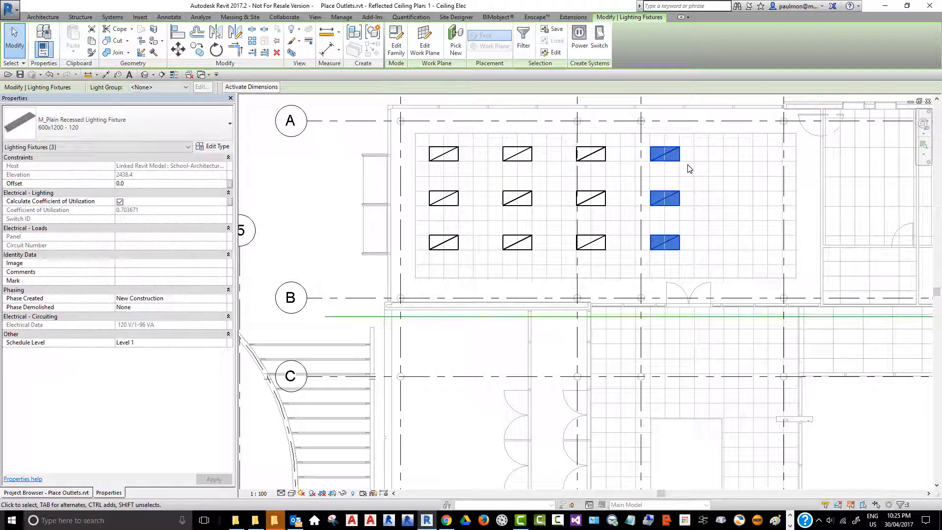
pyautogui.moveTo(665, 154)
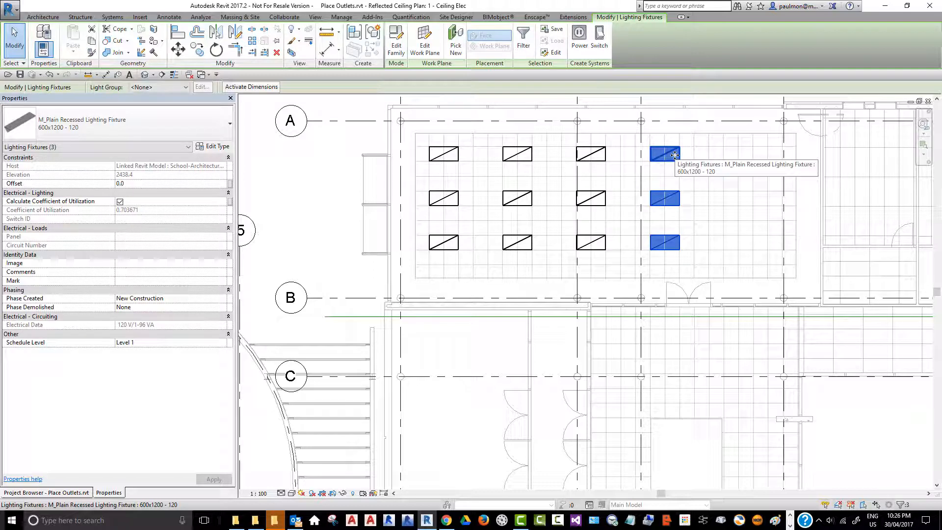
pyautogui.moveTo(682, 147)
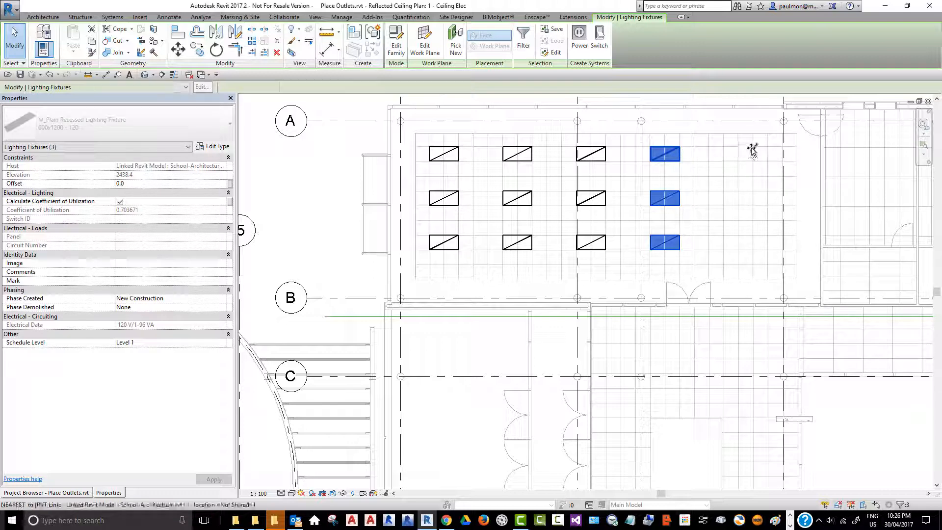
pyautogui.moveTo(753, 149)
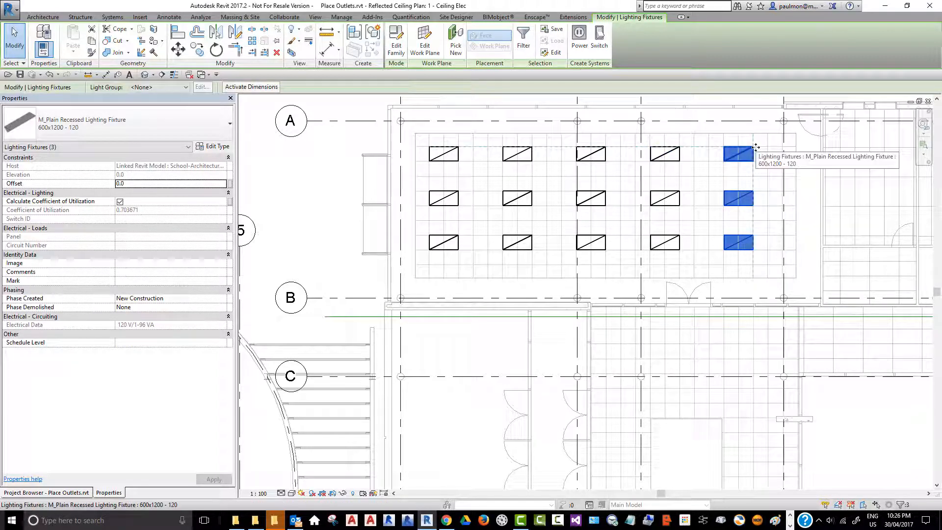
pyautogui.moveTo(763, 151)
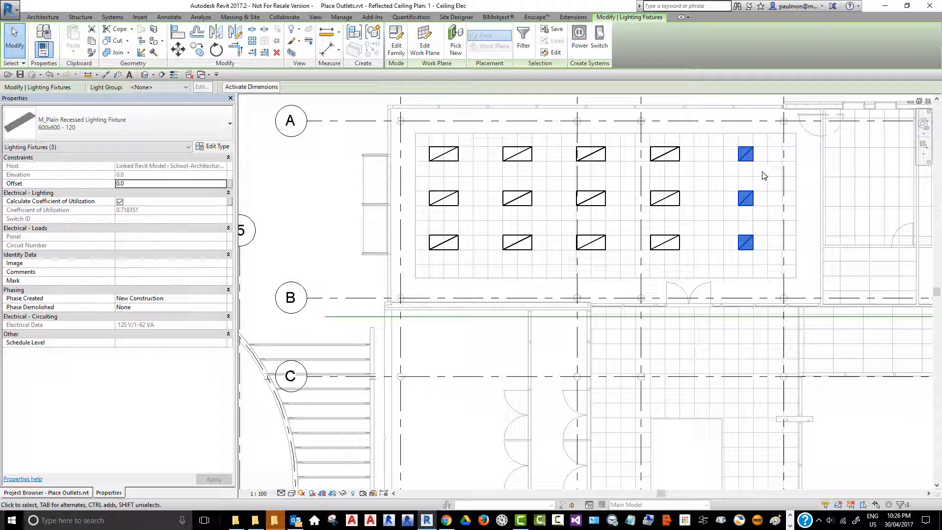
pyautogui.moveTo(761, 179)
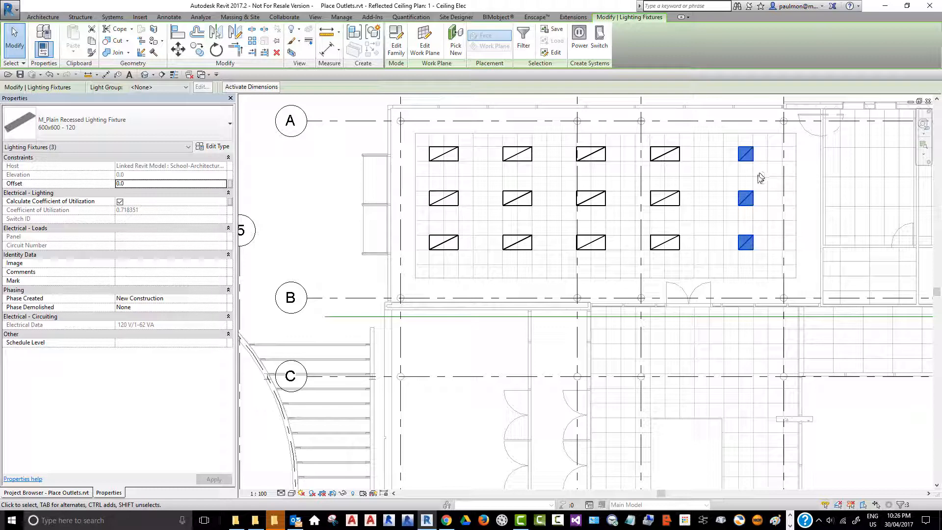
# - Change the selected last column of fixtures to the 600x600 recessed type
pyautogui.click(442, 154)
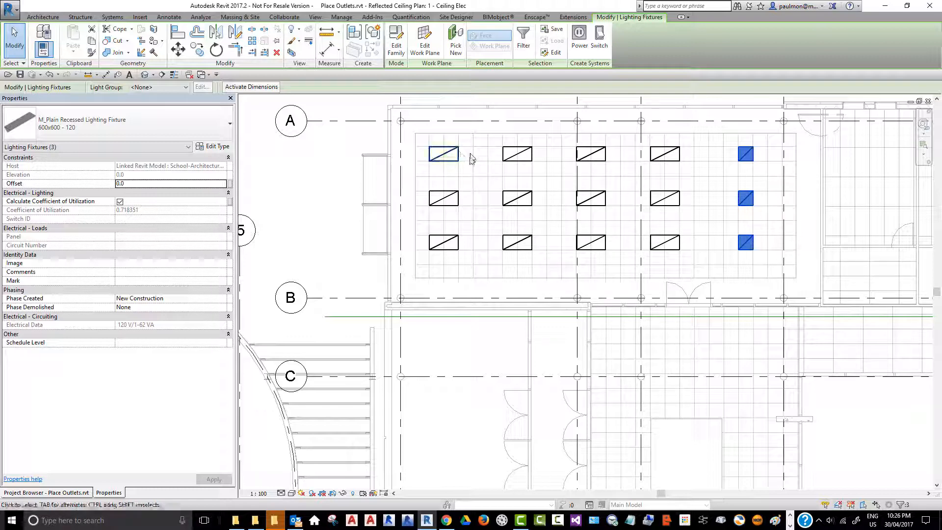